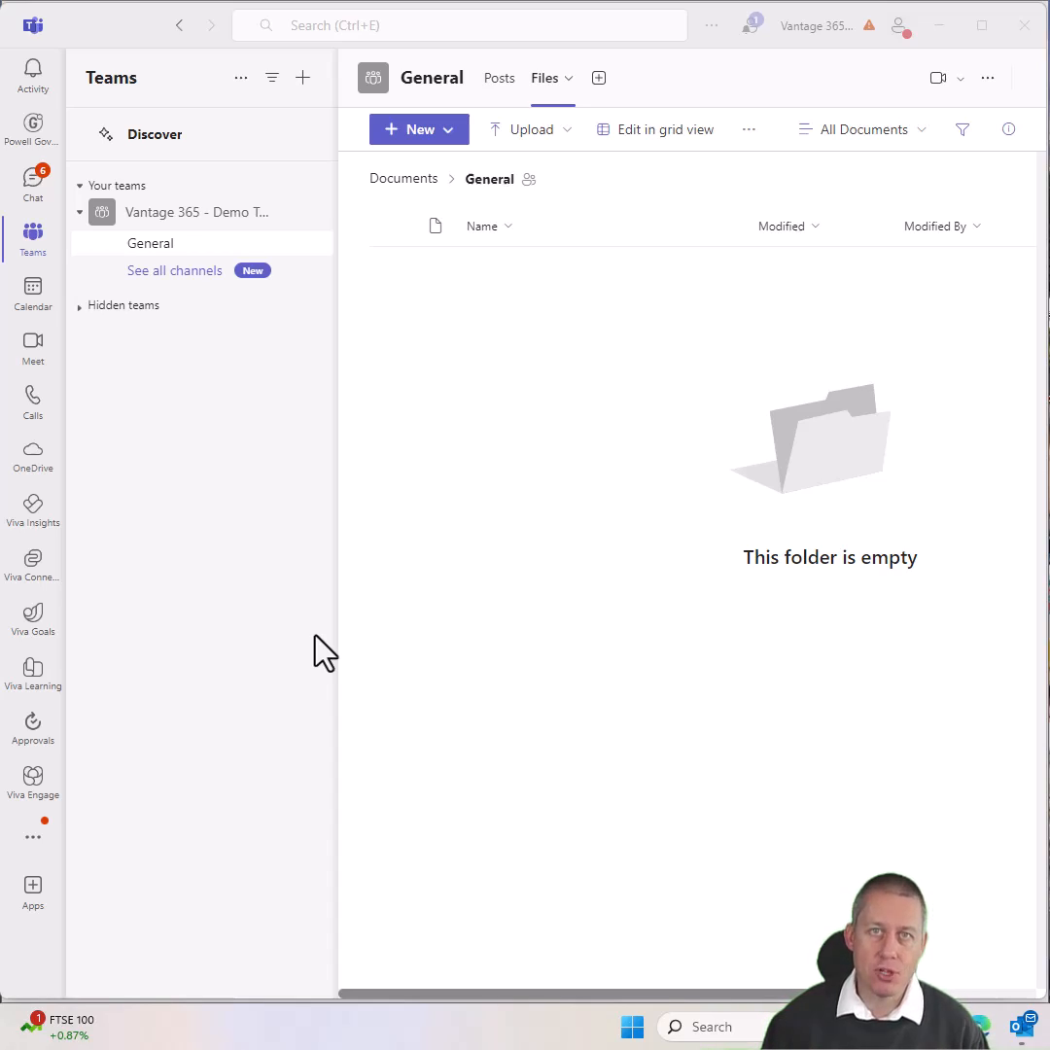
pyautogui.moveTo(335, 606)
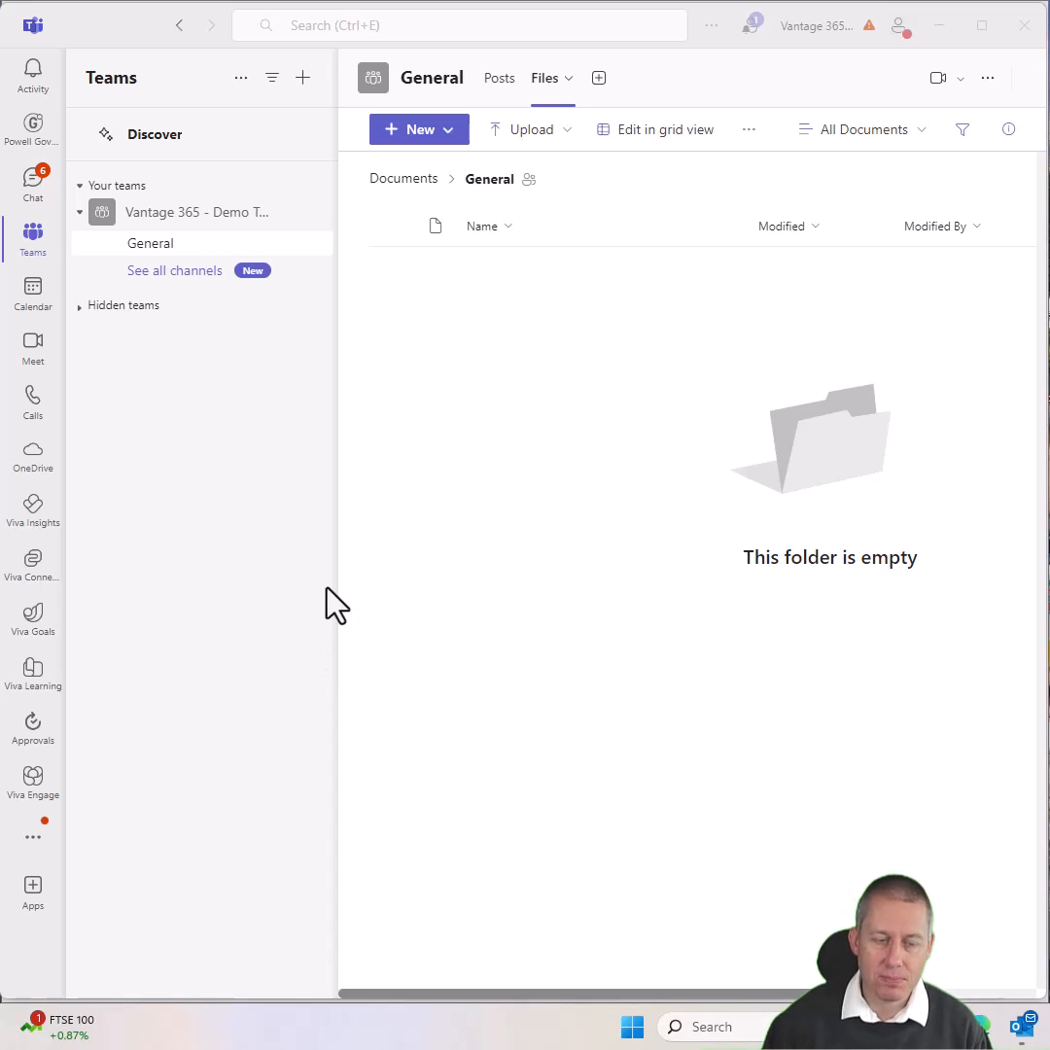
pyautogui.moveTo(311, 459)
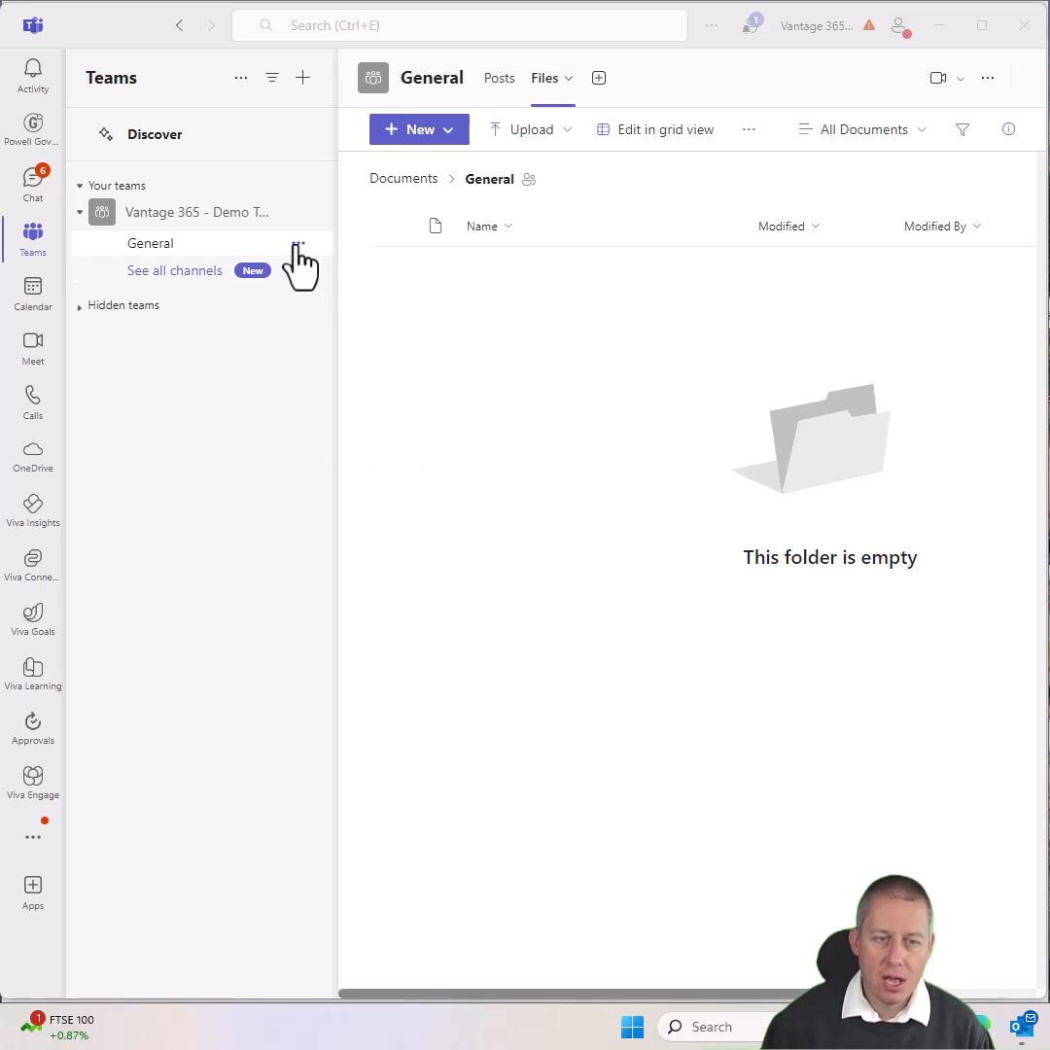
pyautogui.moveTo(300, 243)
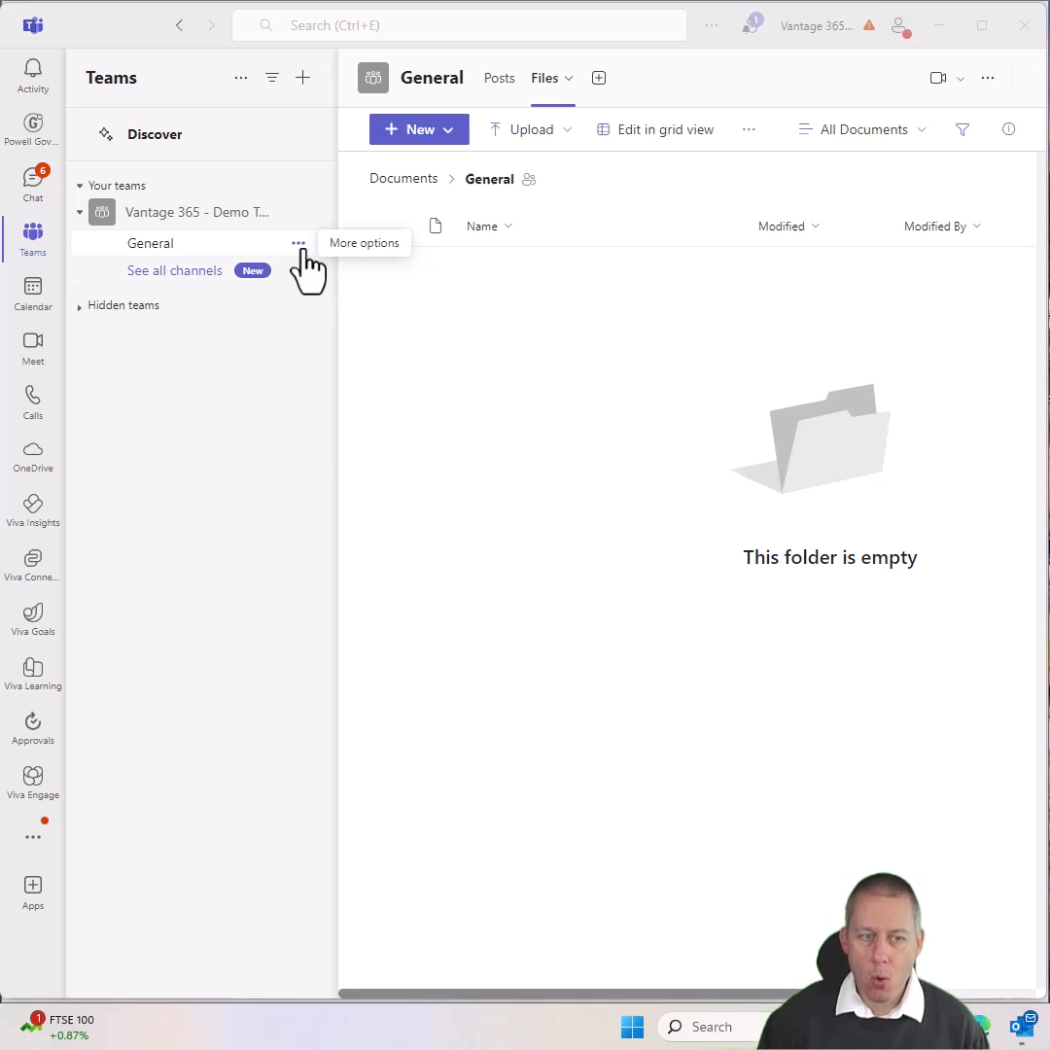
# Step: Rename the General channel to 'Announcements' via Rename channel and save
pyautogui.click(299, 243)
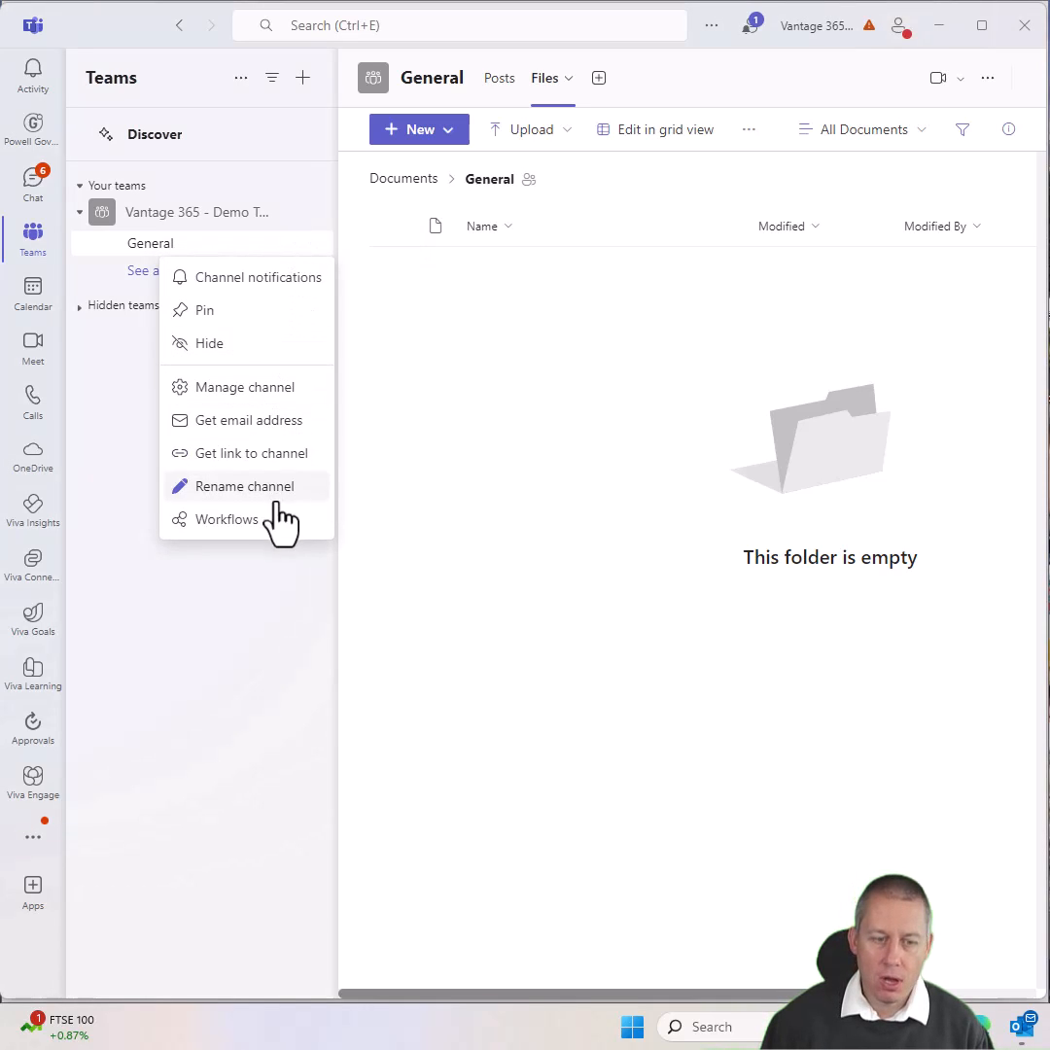
pyautogui.click(245, 487)
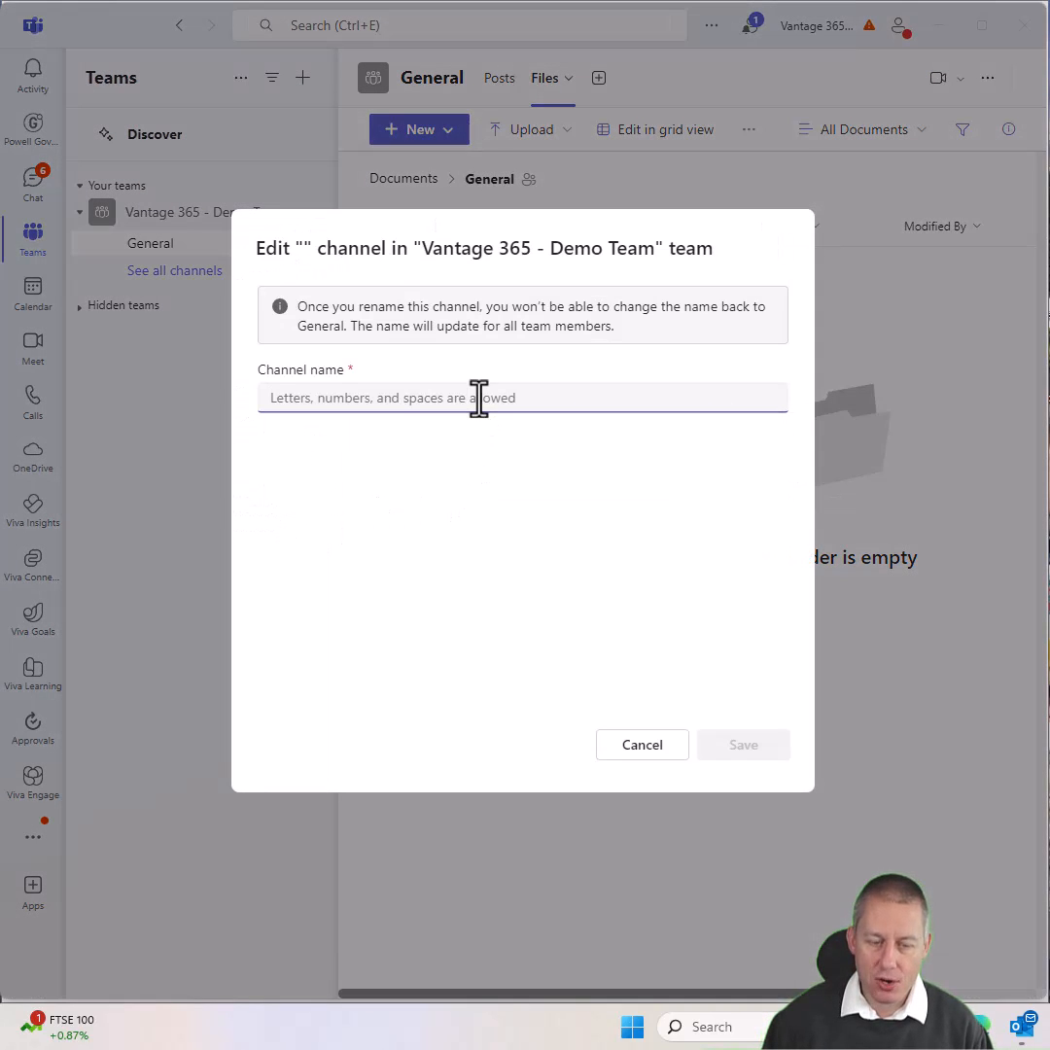
pyautogui.write('Annoud')
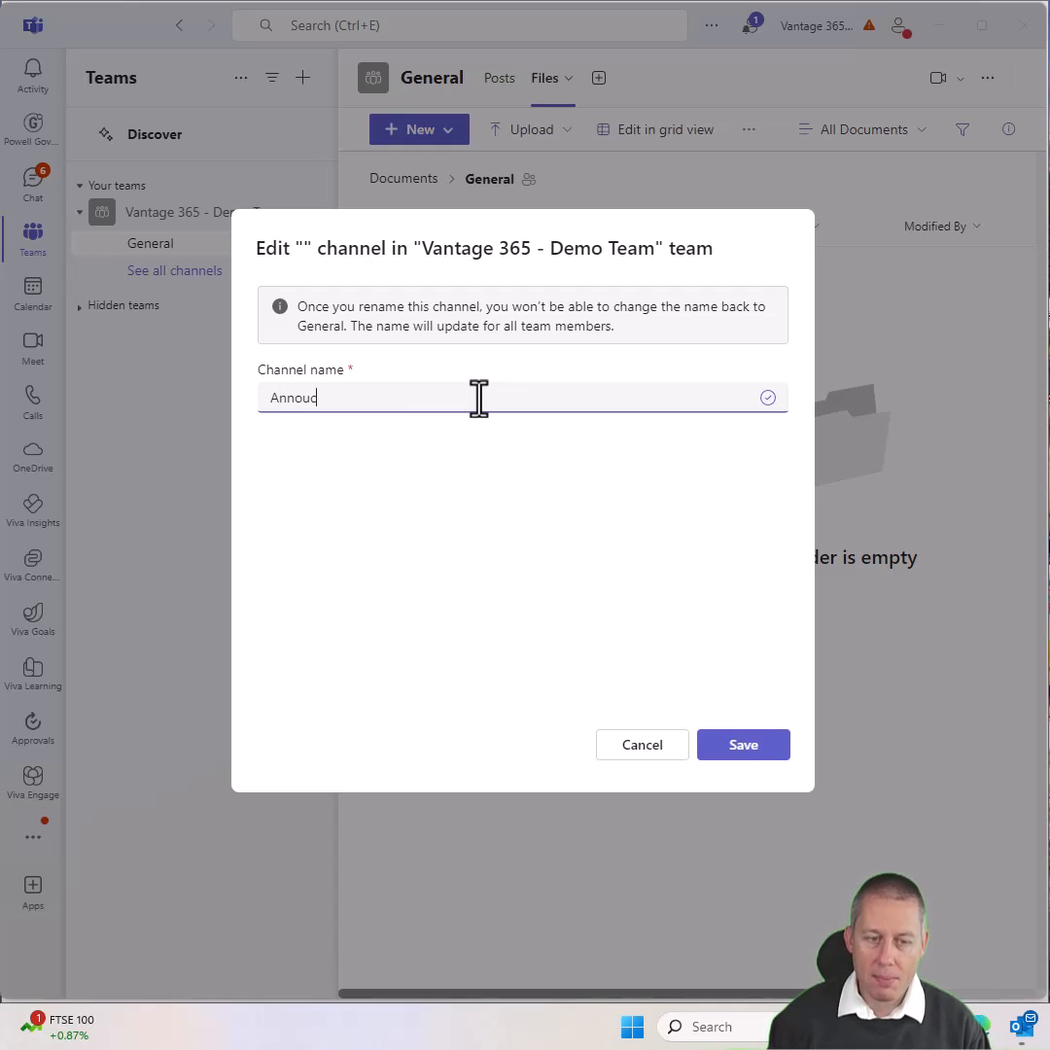
pyautogui.write('ncements')
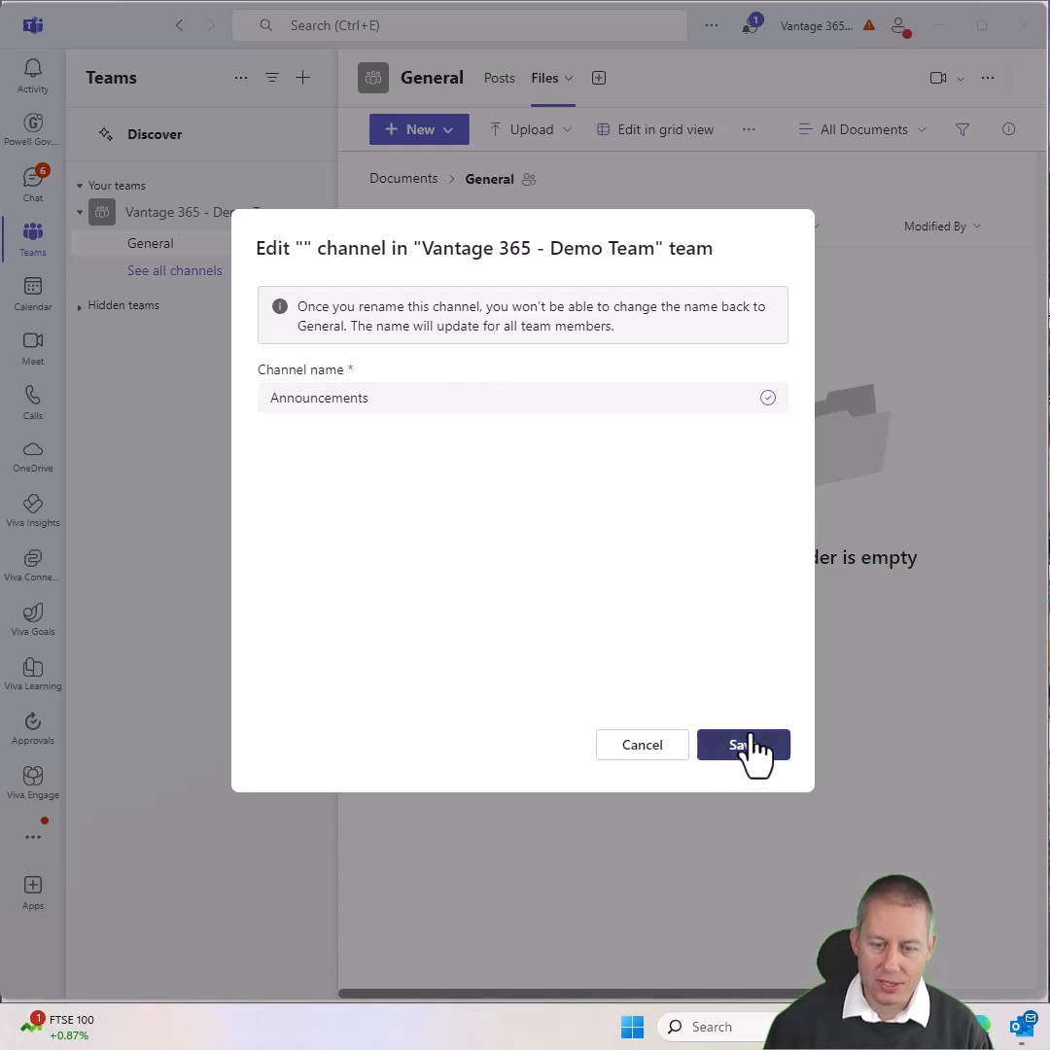
pyautogui.click(742, 743)
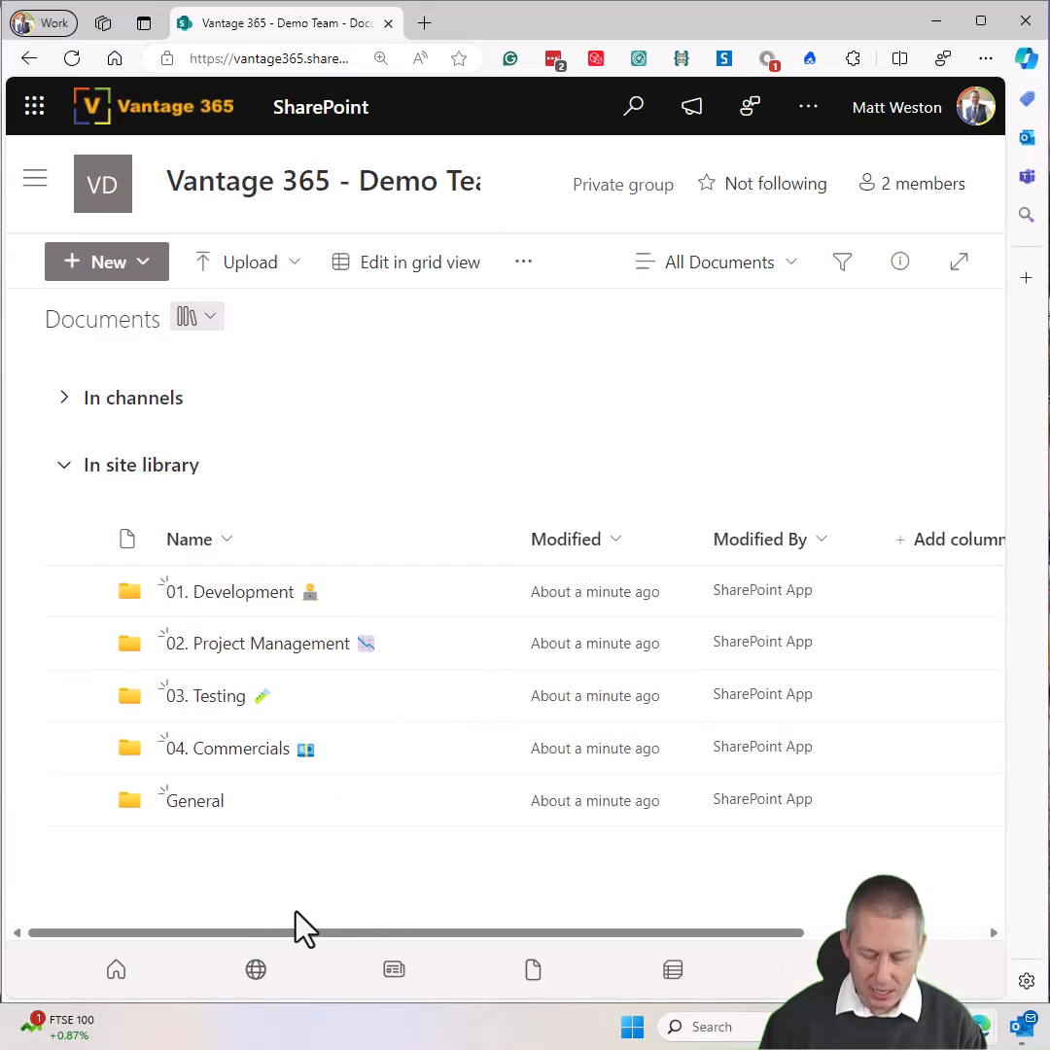
pyautogui.moveTo(254, 865)
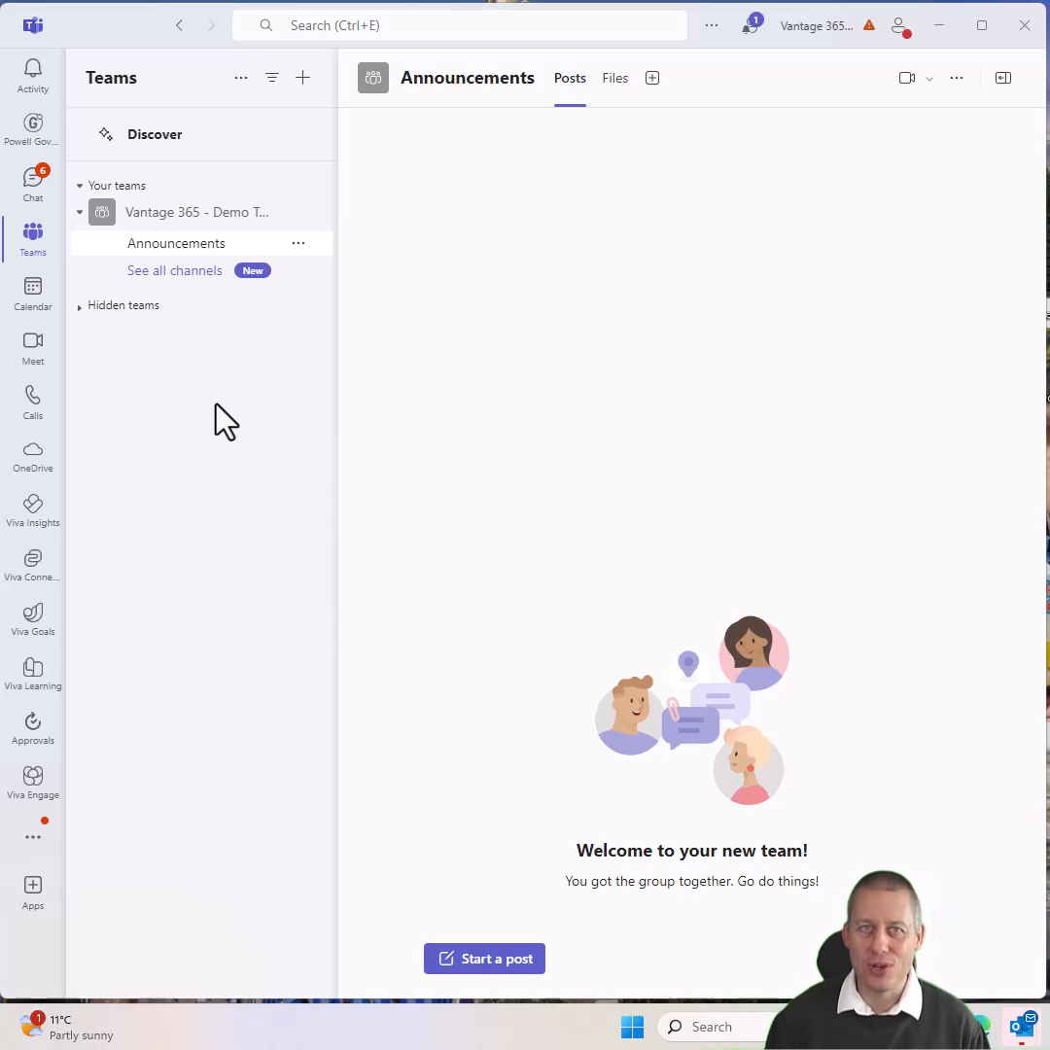
pyautogui.moveTo(241, 381)
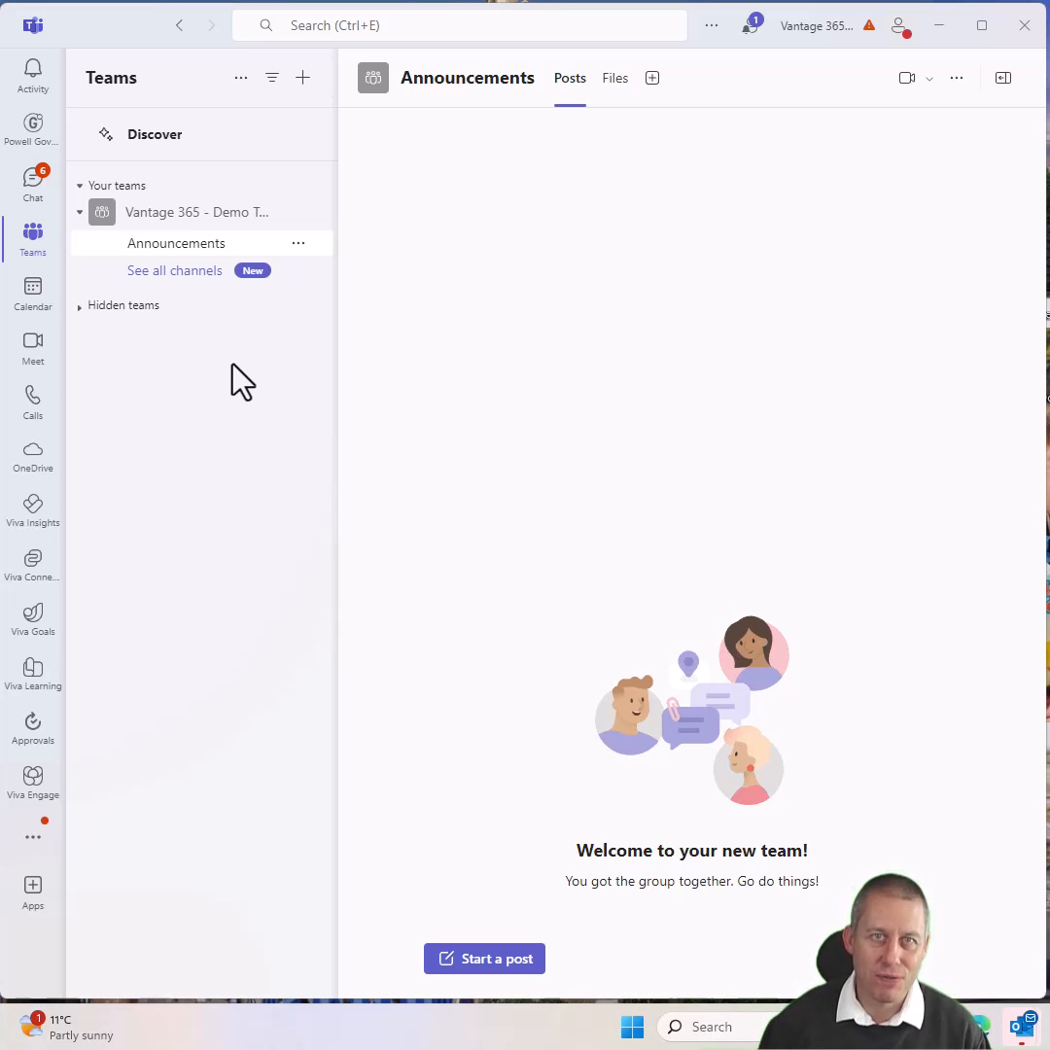